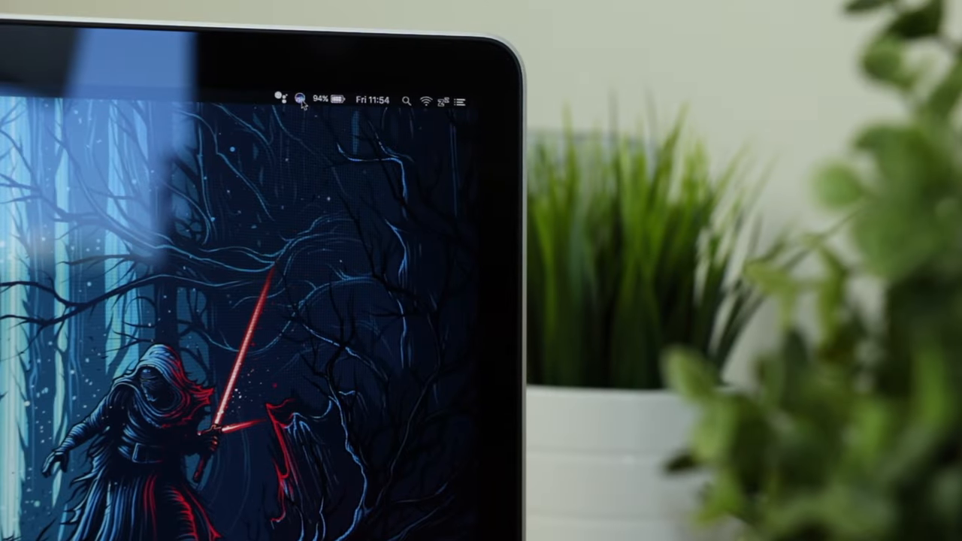
- Bring up MacSistant's Google Assistant from the menu bar and start a spoken question
{"action": "left_click", "coordinate": [304, 99]}
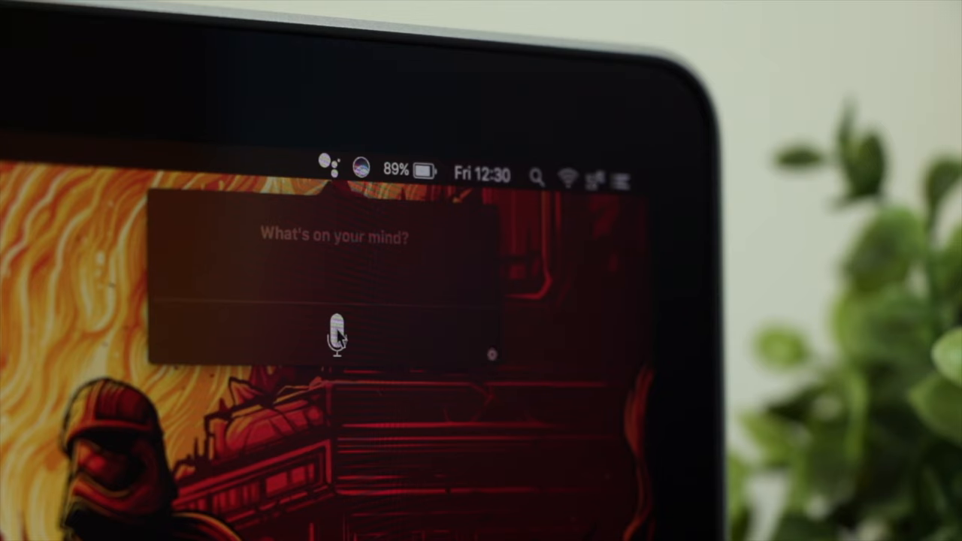
{"action": "left_click", "coordinate": [334, 338]}
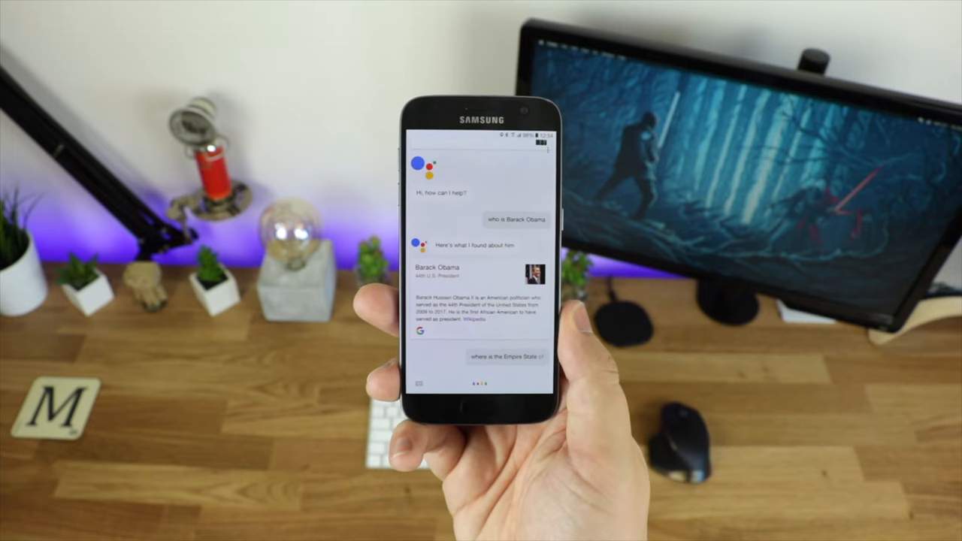
- Get the Empire State's location from Assistant on the phone and view it in Maps
{"action": "scroll", "scroll_direction": "down", "scroll_amount": 3}
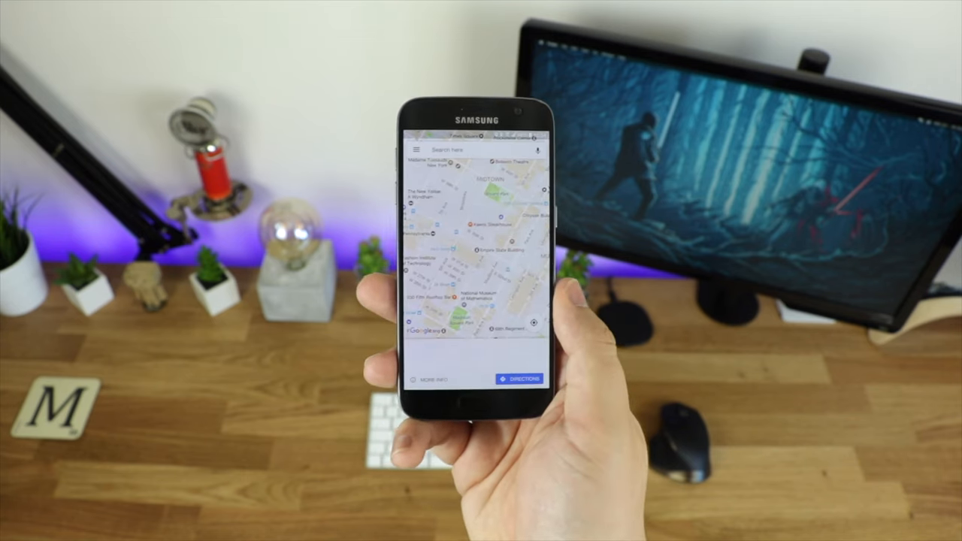
{"action": "left_click", "coordinate": [472, 248]}
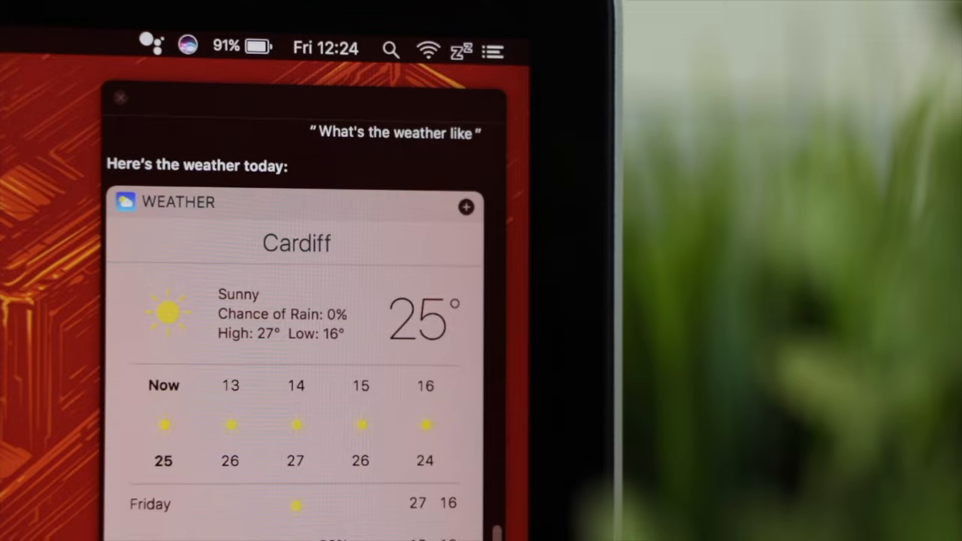
- Review Siri's Cardiff weather forecast card, sunny and 25°
{"action": "scroll", "scroll_direction": "down", "scroll_amount": 3}
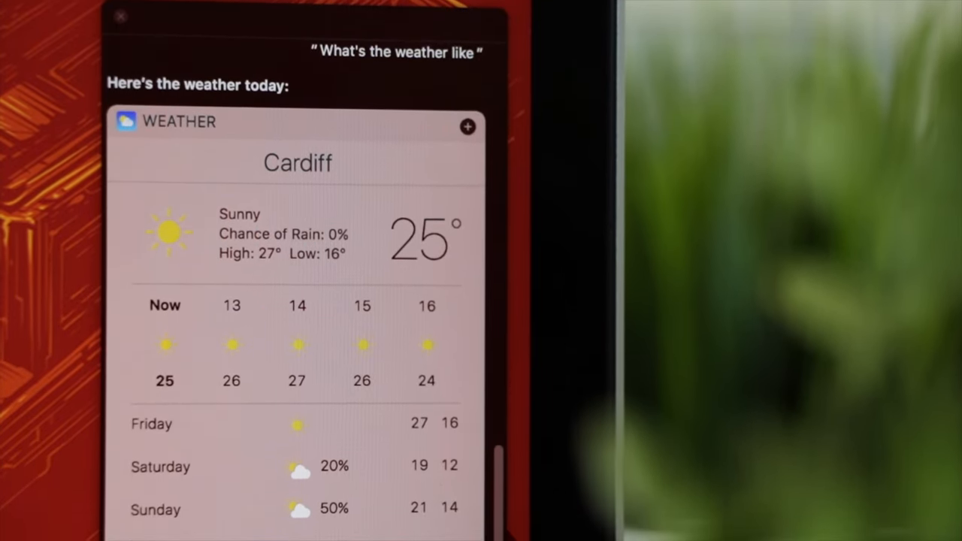
{"action": "scroll", "scroll_direction": "down", "scroll_amount": 3}
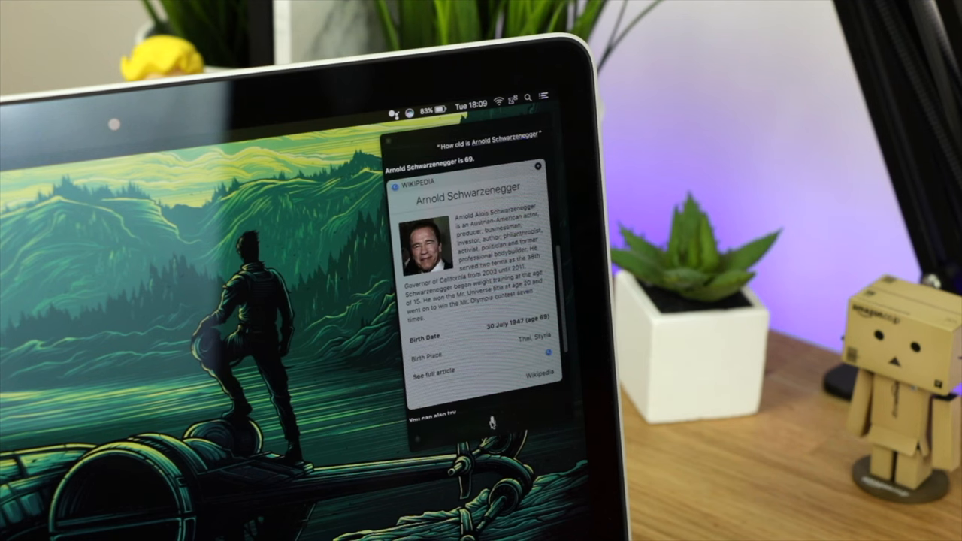
{"action": "scroll", "scroll_direction": "down", "scroll_amount": 3}
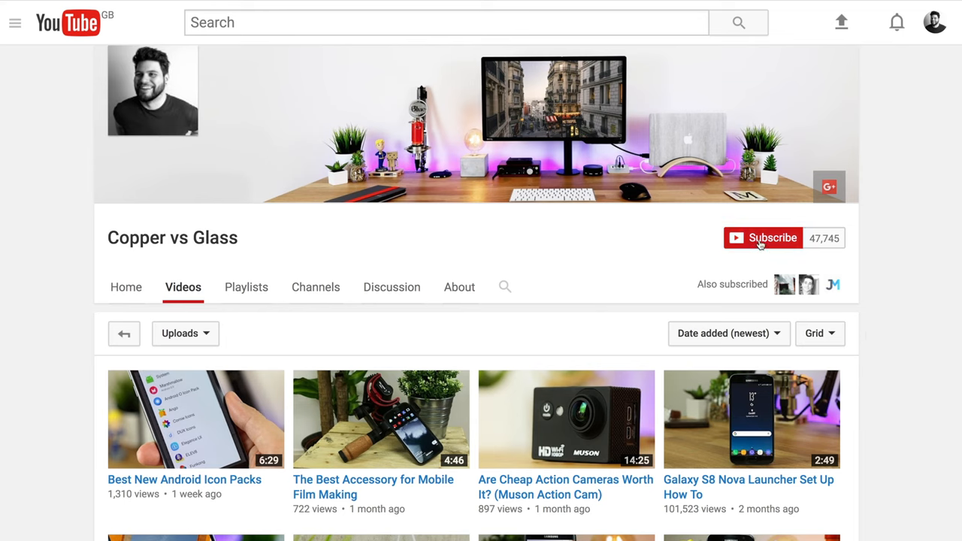
- Subscribe to Copper vs Glass with all channel notifications turned on and saved
{"action": "left_click", "coordinate": [761, 237]}
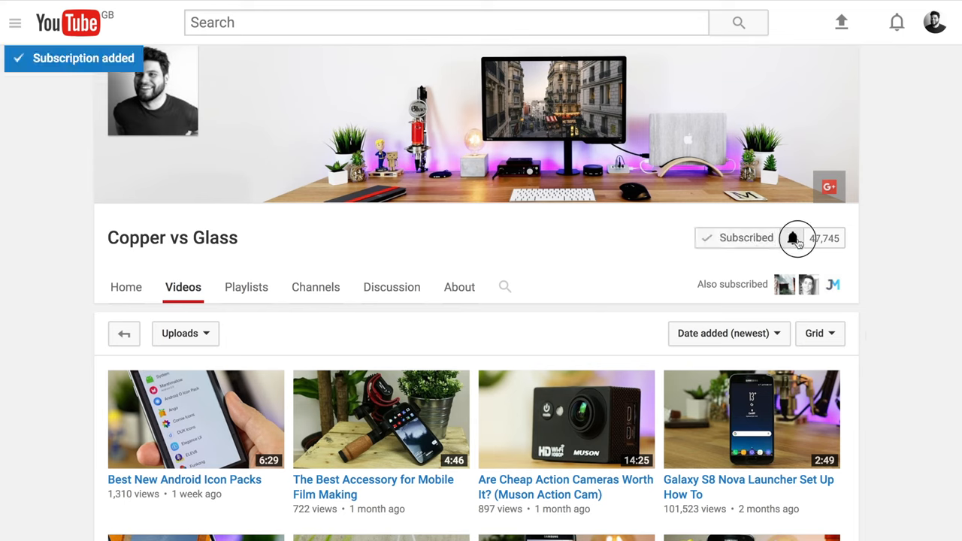
{"action": "left_click", "coordinate": [796, 238]}
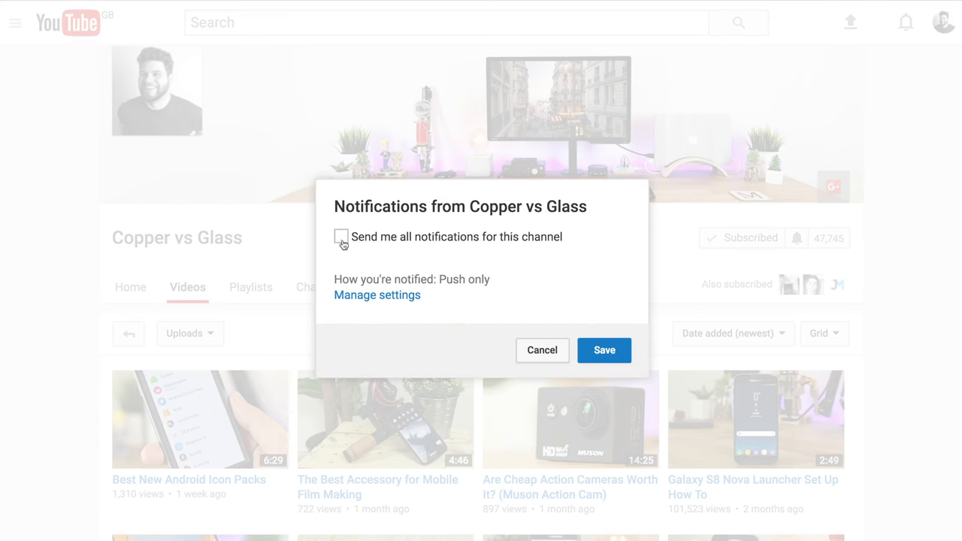
{"action": "left_click", "coordinate": [342, 237]}
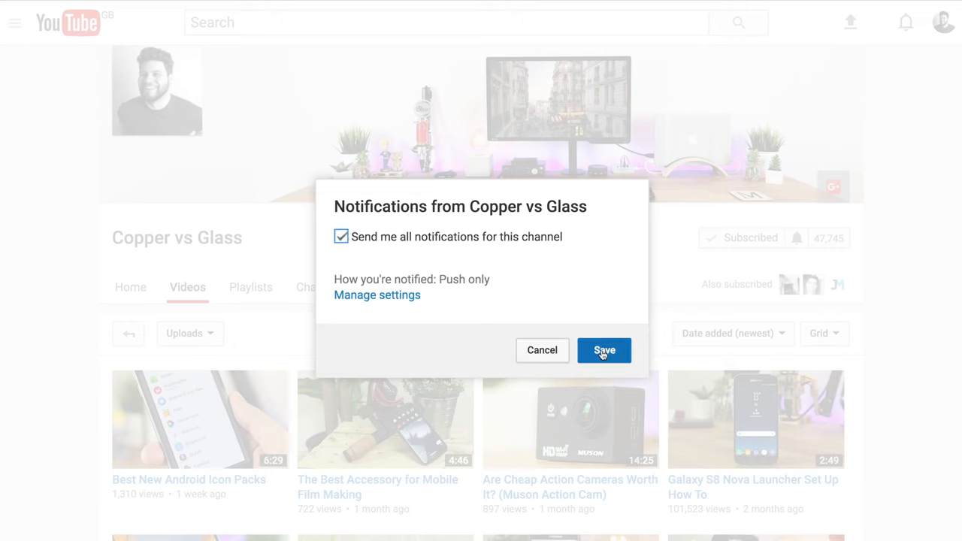
{"action": "left_click", "coordinate": [604, 349]}
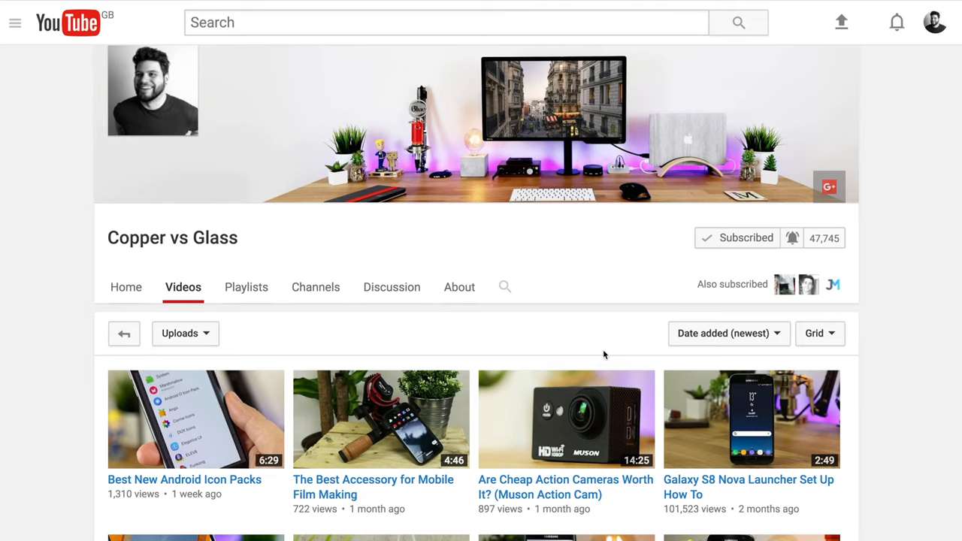